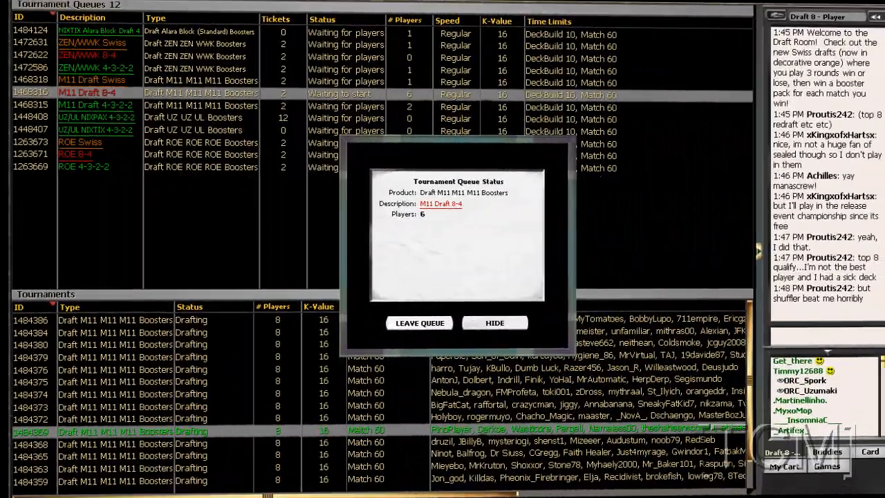
Join the M11 Draft 8-4 queue and view the Tournament Queue Status window
{"action": "left_click", "coordinate": [495, 324]}
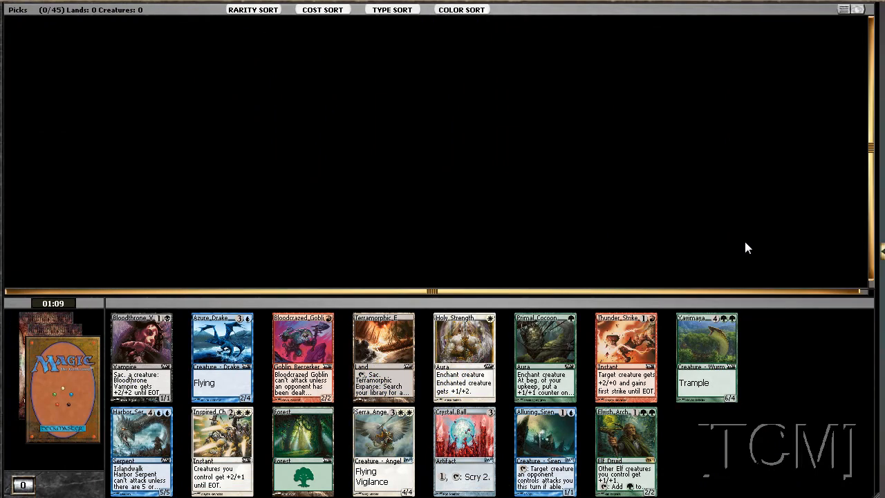
{"action": "mouse_move", "coordinate": [697, 188]}
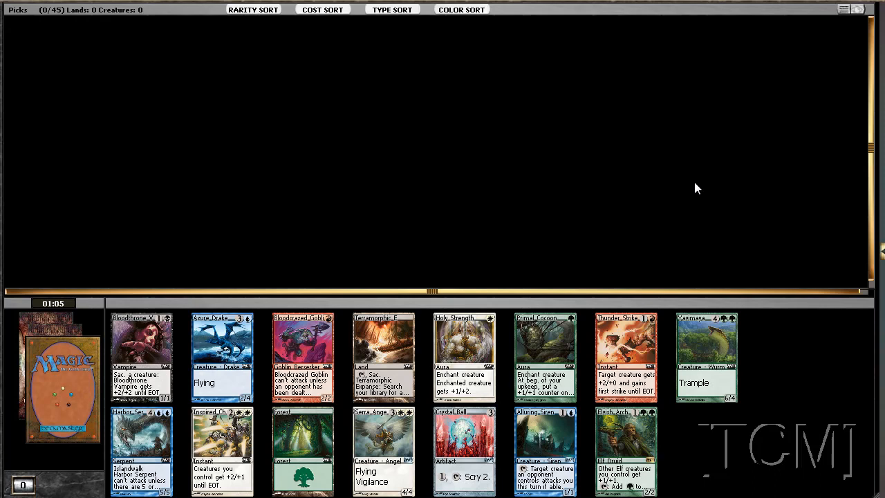
{"action": "mouse_move", "coordinate": [625, 449]}
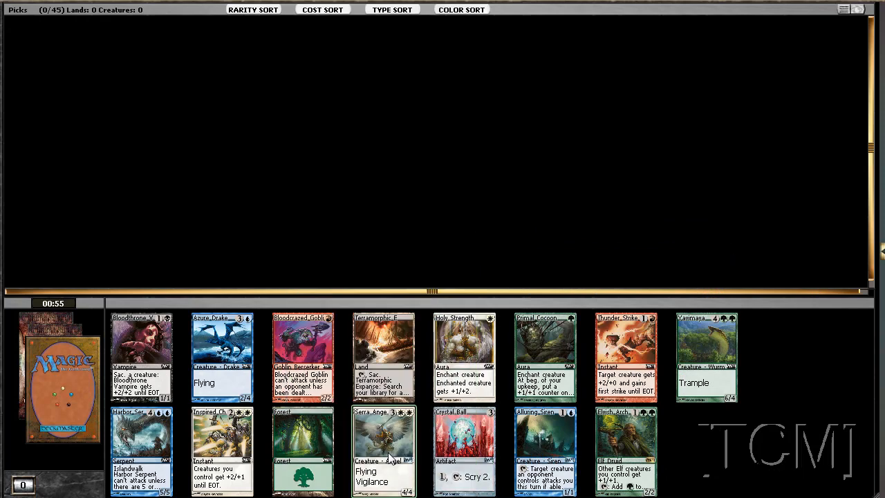
{"action": "mouse_move", "coordinate": [456, 229]}
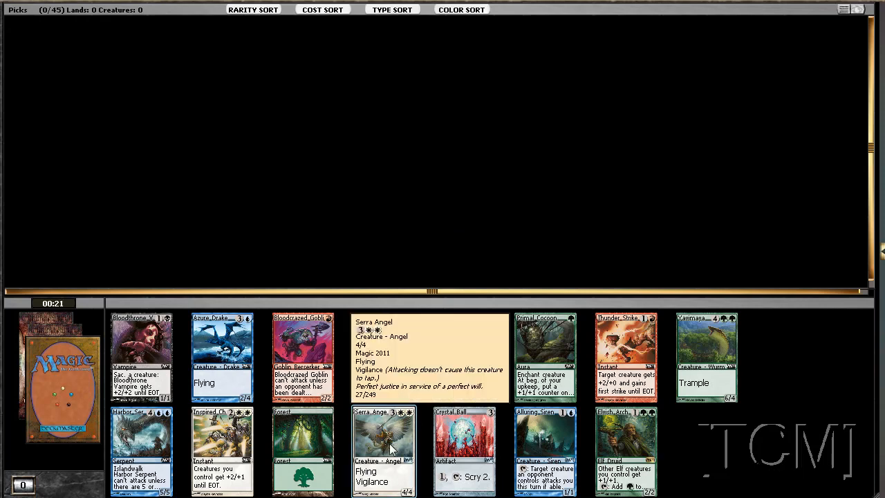
Draft Serra Angel as the first pick of the booster
{"action": "left_click", "coordinate": [384, 450]}
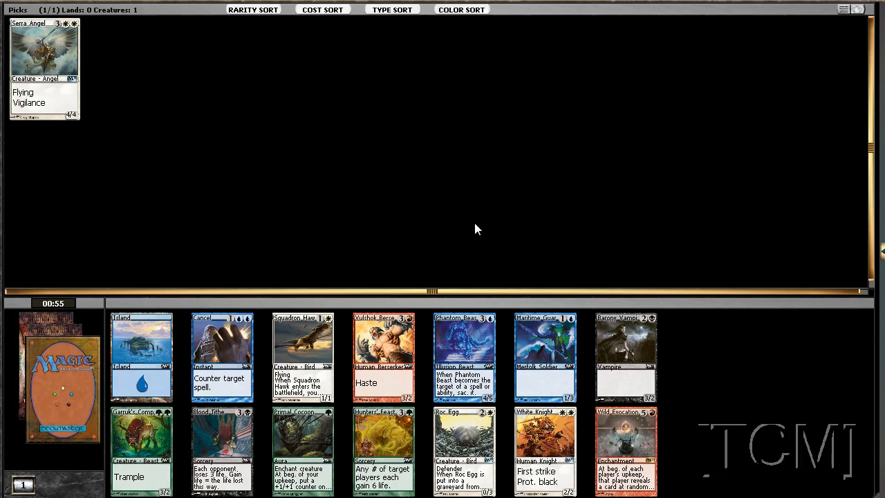
{"action": "mouse_move", "coordinate": [512, 290]}
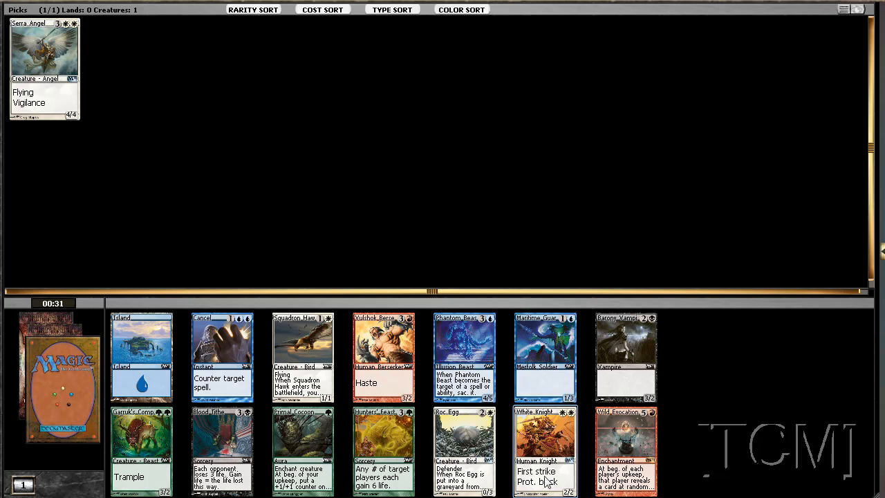
{"action": "mouse_move", "coordinate": [545, 449]}
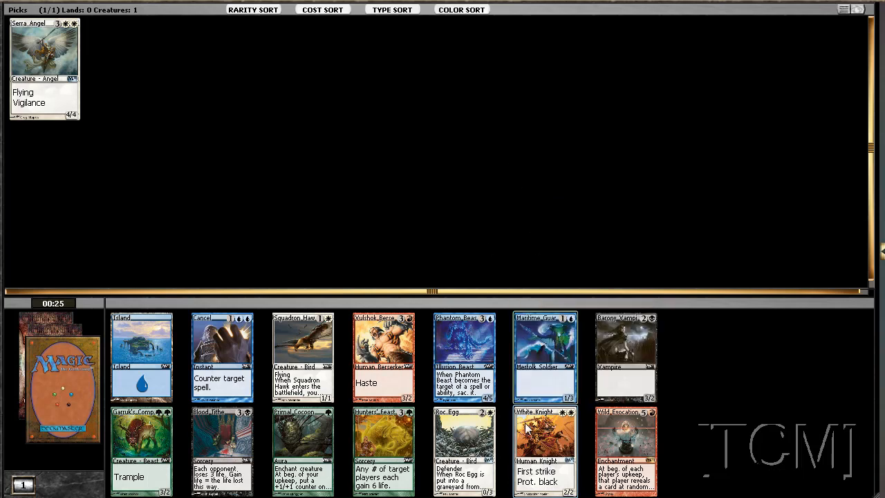
{"action": "mouse_move", "coordinate": [518, 168]}
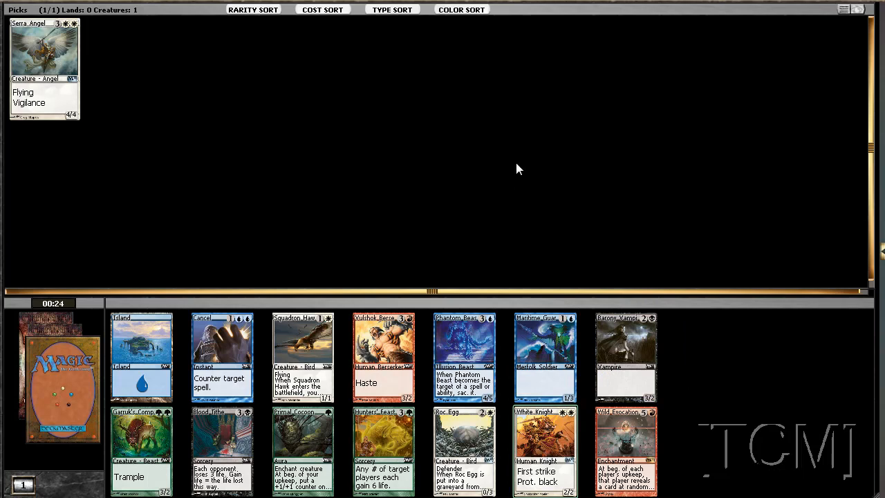
Draft White Knight as the second pick beside Serra Angel
{"action": "left_click", "coordinate": [545, 450]}
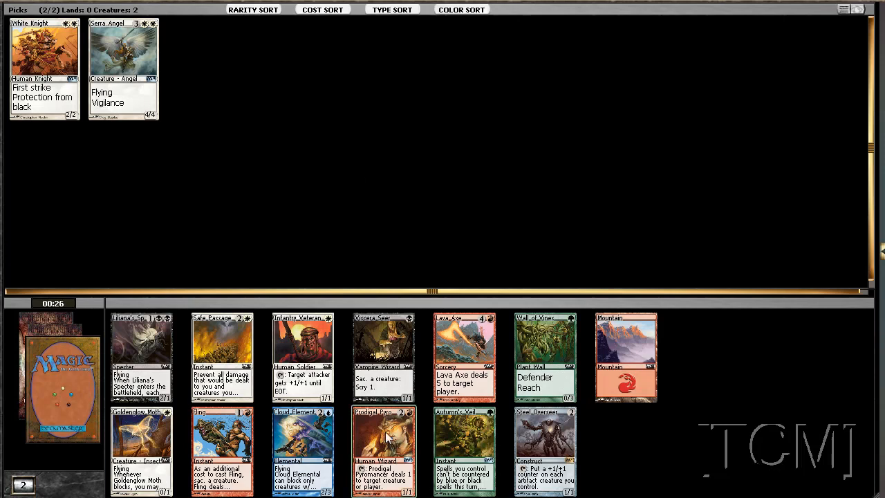
{"action": "mouse_move", "coordinate": [423, 111]}
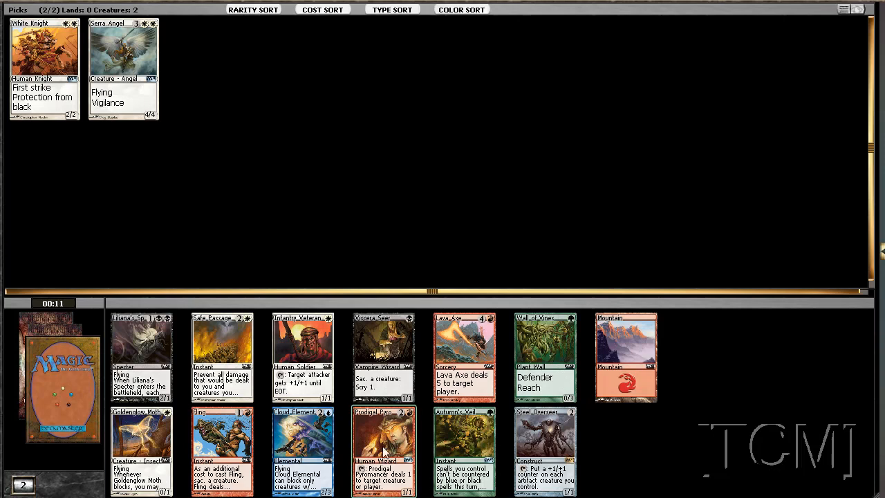
Draft Prodigal Pyromancer as the third pick
{"action": "left_click", "coordinate": [385, 451]}
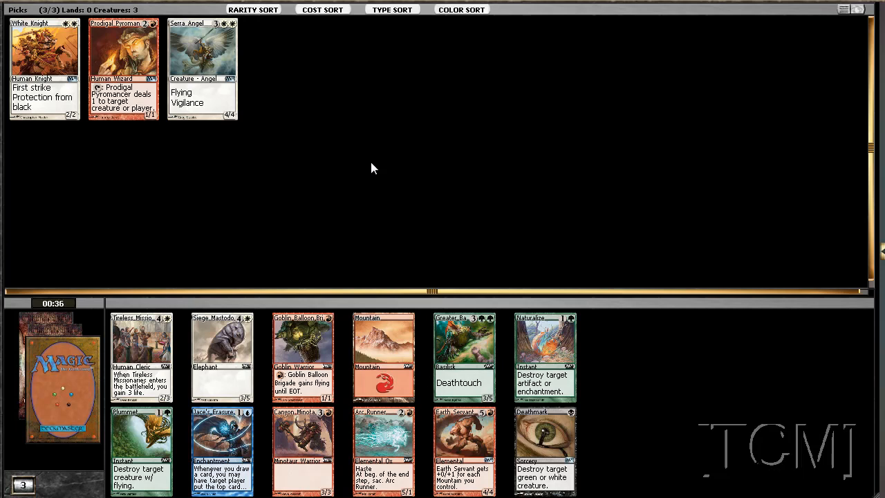
{"action": "mouse_move", "coordinate": [379, 215]}
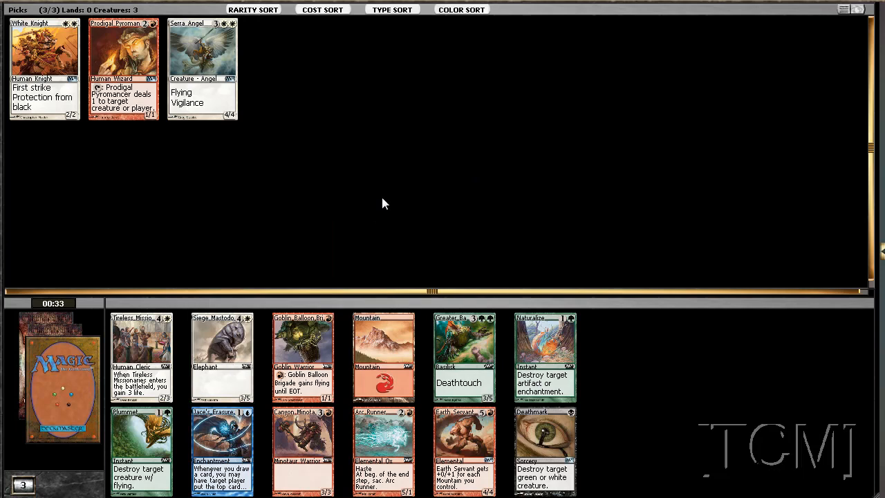
{"action": "mouse_move", "coordinate": [399, 252]}
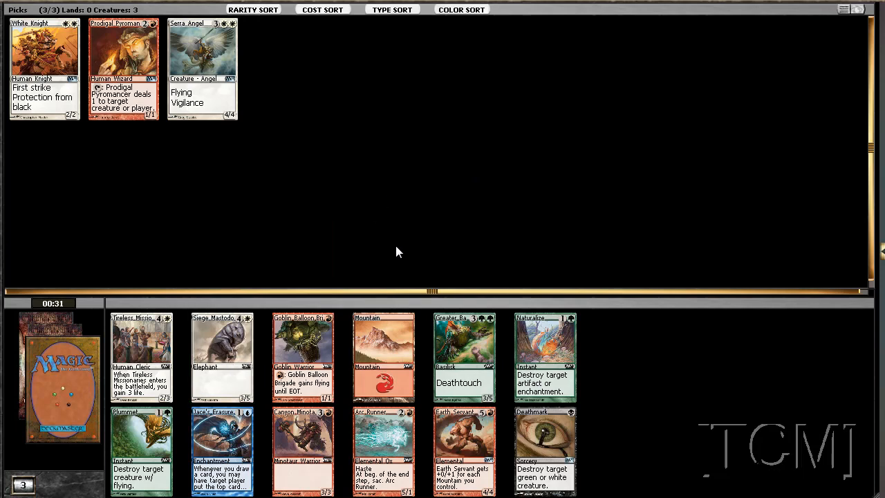
{"action": "mouse_move", "coordinate": [228, 373]}
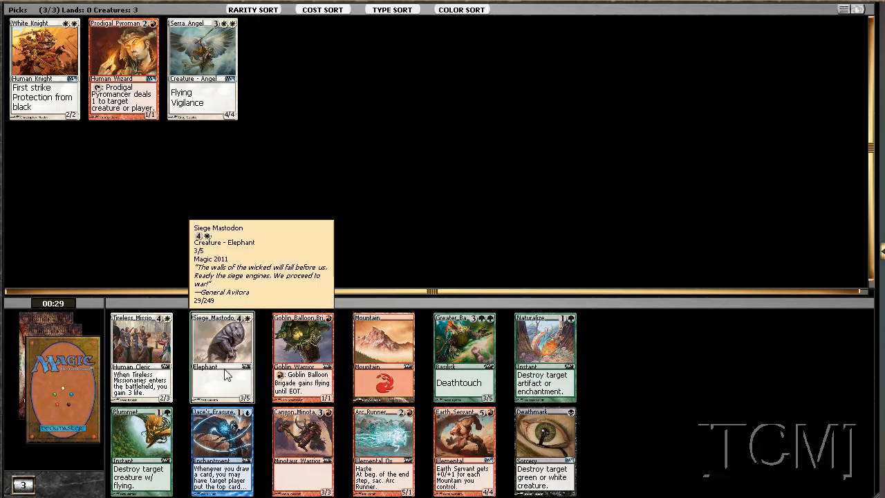
{"action": "mouse_move", "coordinate": [219, 339]}
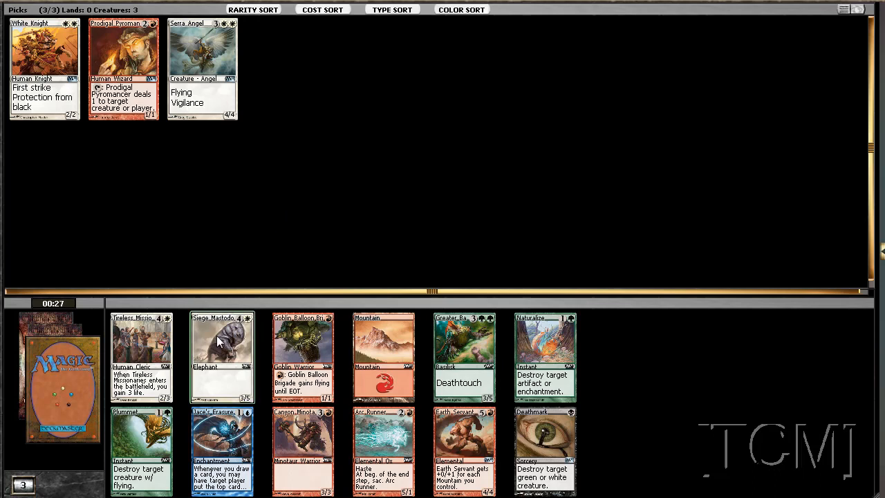
{"action": "mouse_move", "coordinate": [327, 174]}
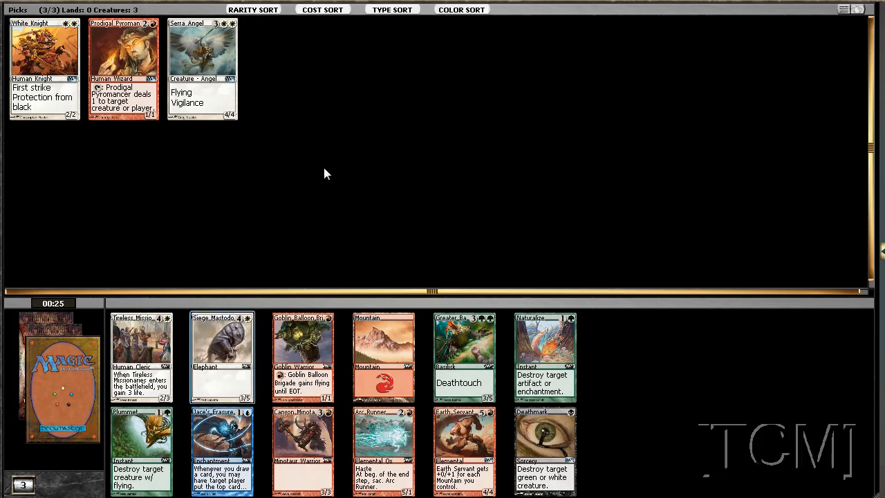
{"action": "mouse_move", "coordinate": [335, 185]}
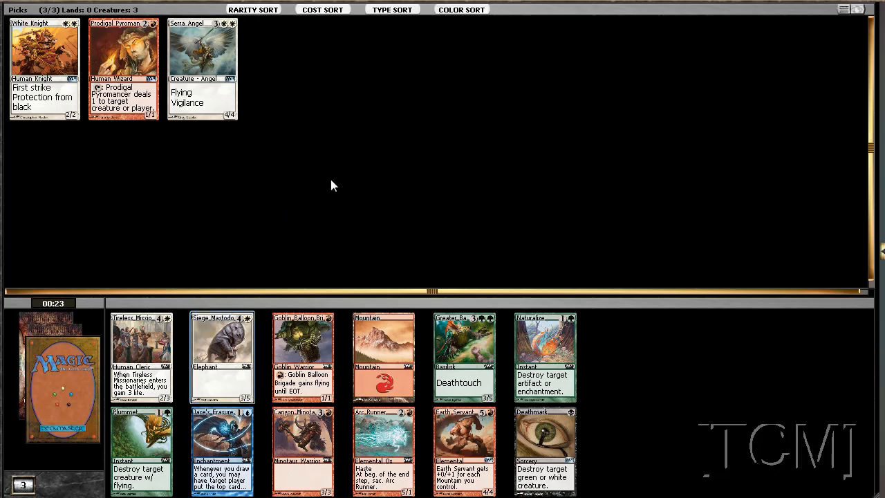
{"action": "mouse_move", "coordinate": [396, 146]}
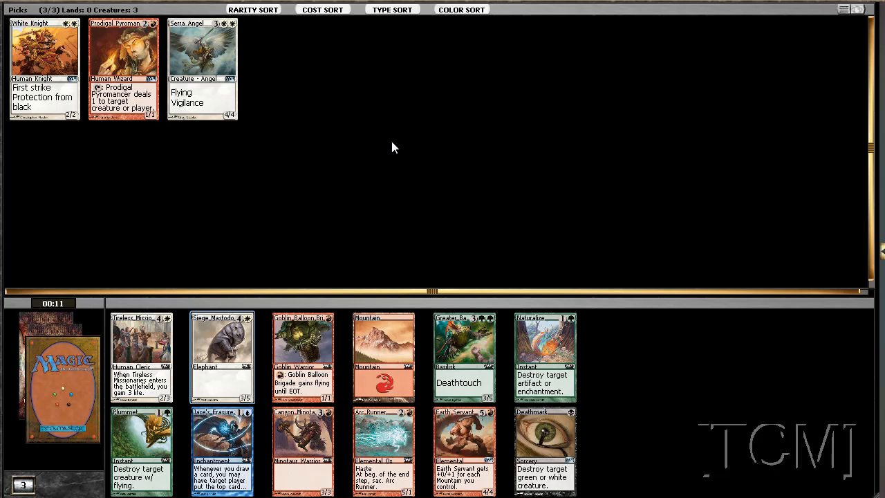
{"action": "mouse_move", "coordinate": [320, 221]}
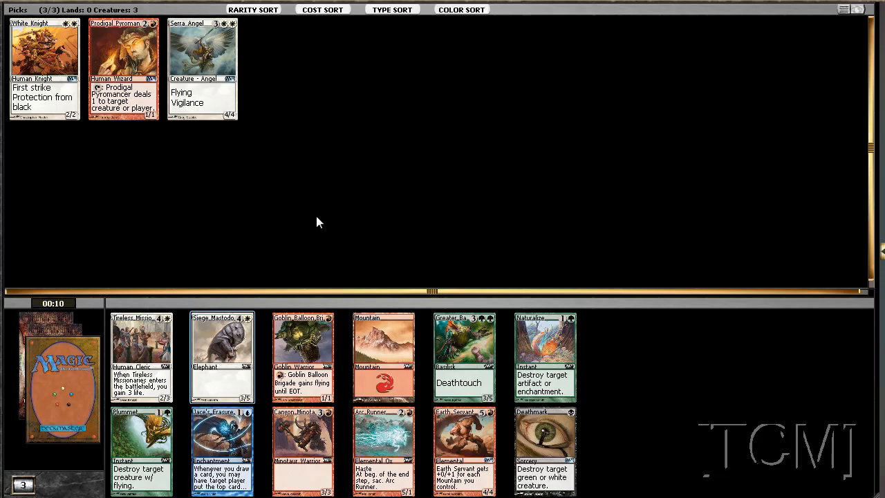
{"action": "mouse_move", "coordinate": [228, 345]}
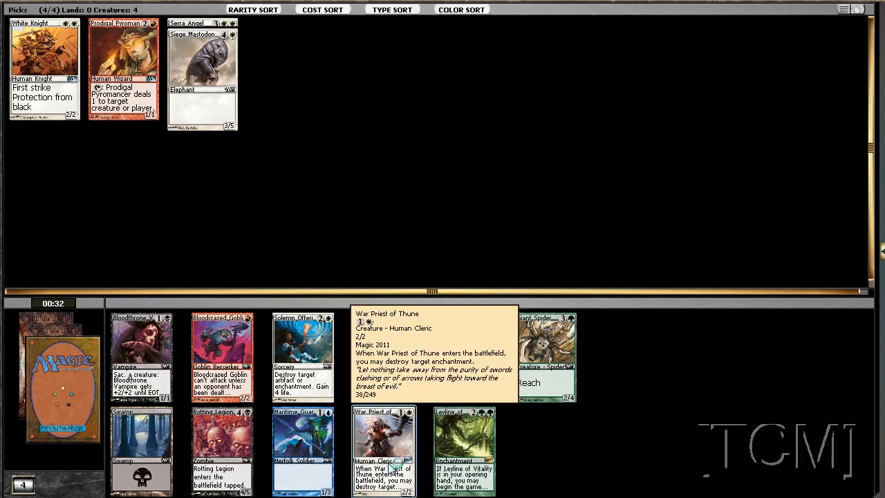
Draft War Priest of Thune as the fifth creature in the pick pile
{"action": "left_click", "coordinate": [384, 450]}
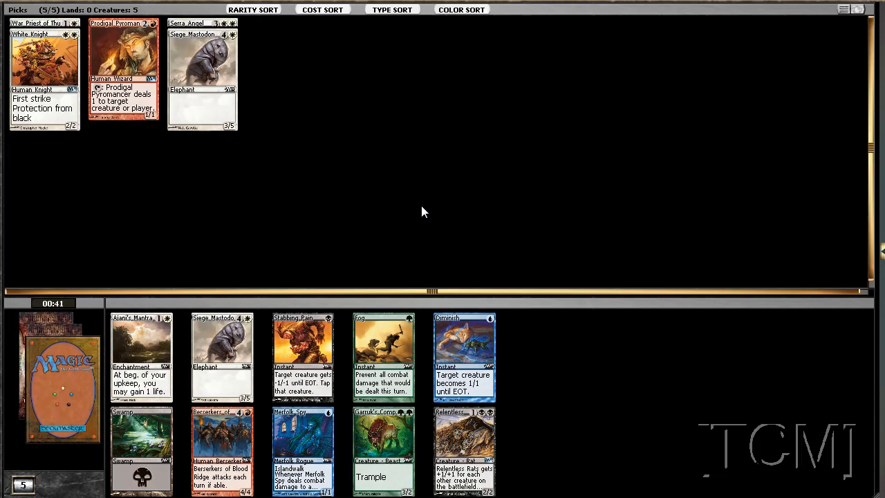
{"action": "mouse_move", "coordinate": [428, 255]}
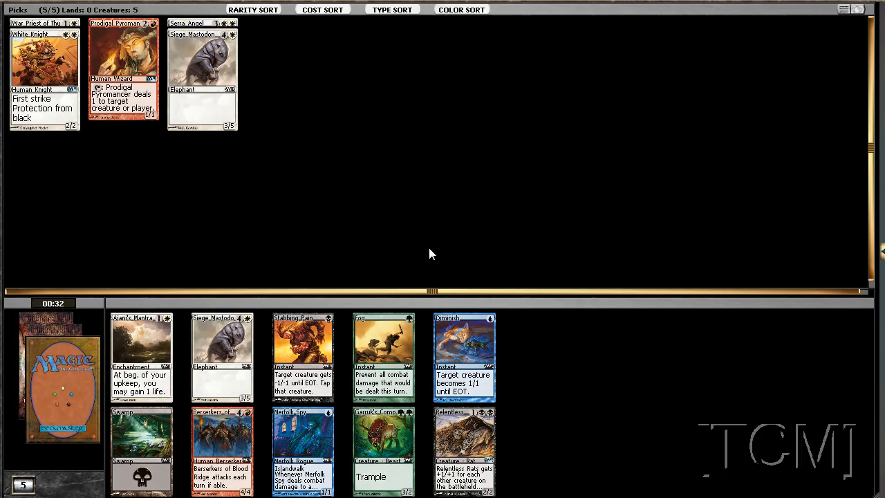
{"action": "mouse_move", "coordinate": [445, 236]}
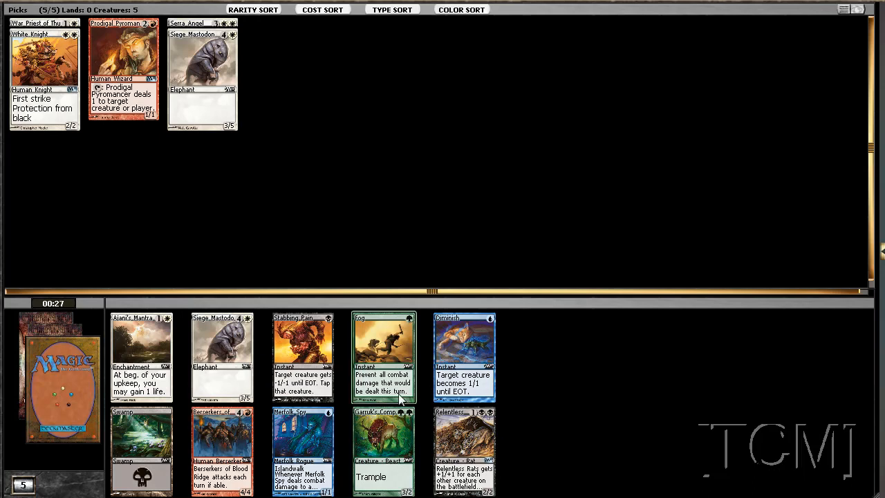
{"action": "mouse_move", "coordinate": [505, 166]}
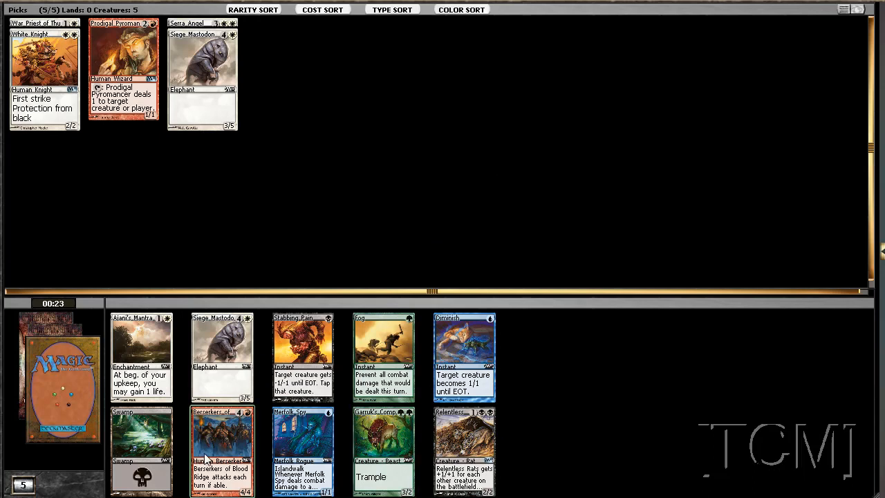
{"action": "mouse_move", "coordinate": [330, 241]}
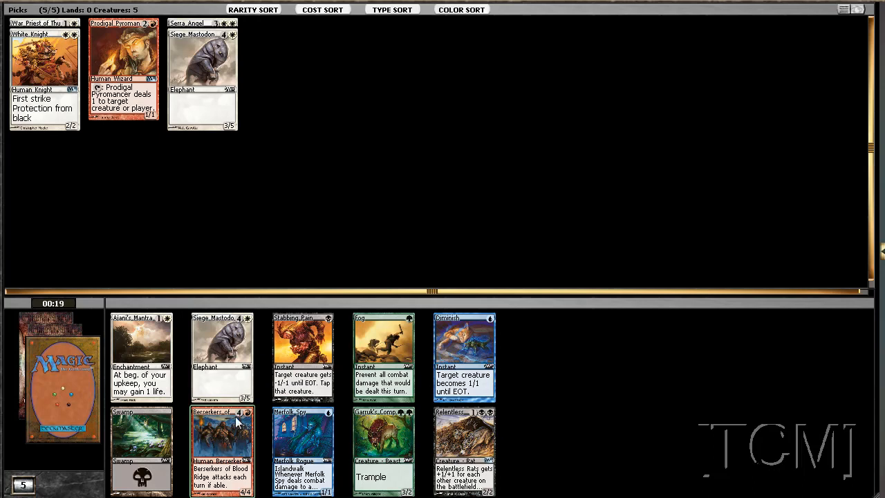
{"action": "mouse_move", "coordinate": [338, 194]}
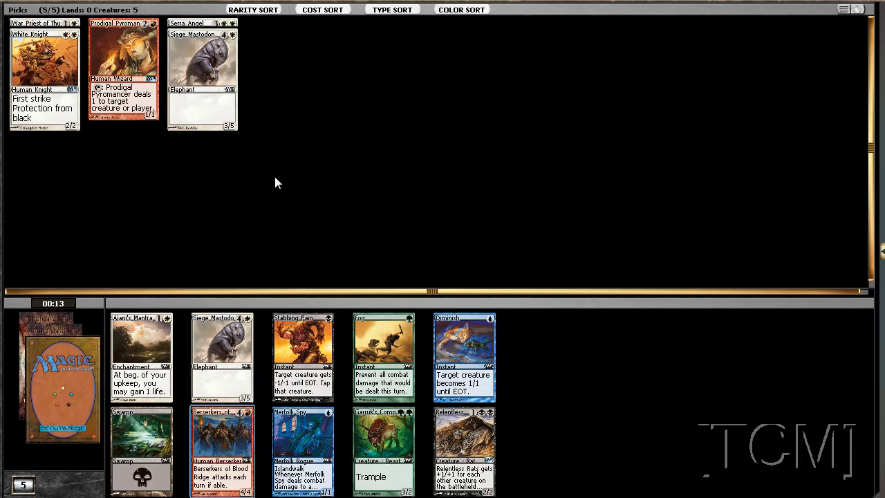
{"action": "mouse_move", "coordinate": [222, 443]}
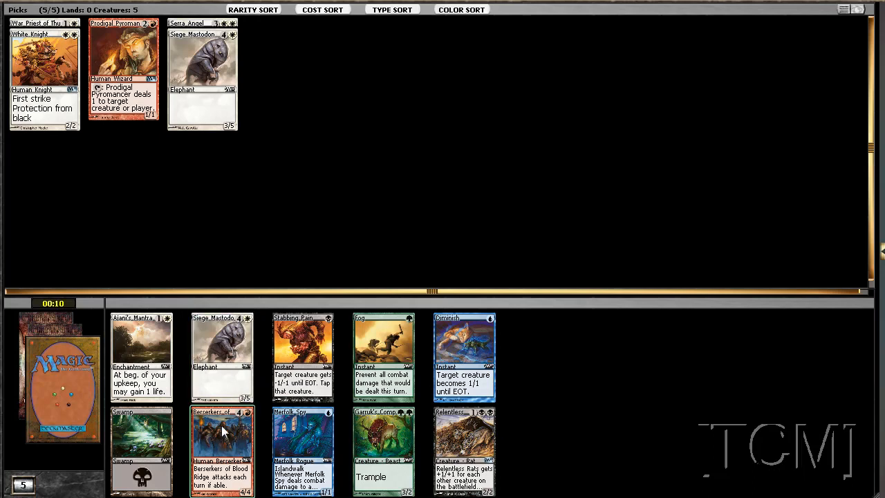
{"action": "mouse_move", "coordinate": [222, 450]}
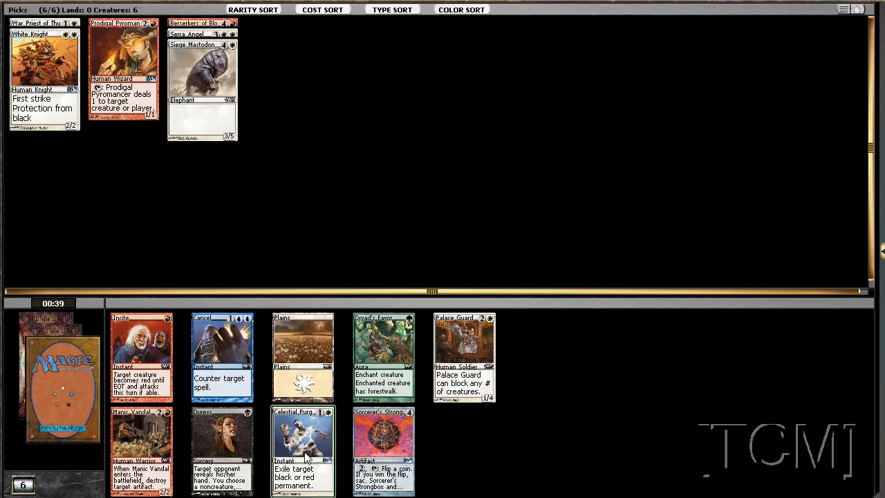
{"action": "mouse_move", "coordinate": [360, 199]}
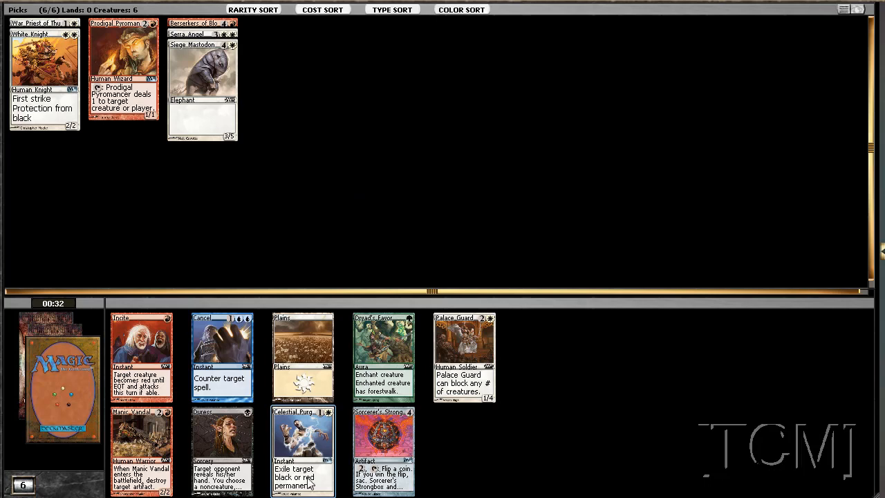
{"action": "mouse_move", "coordinate": [481, 172]}
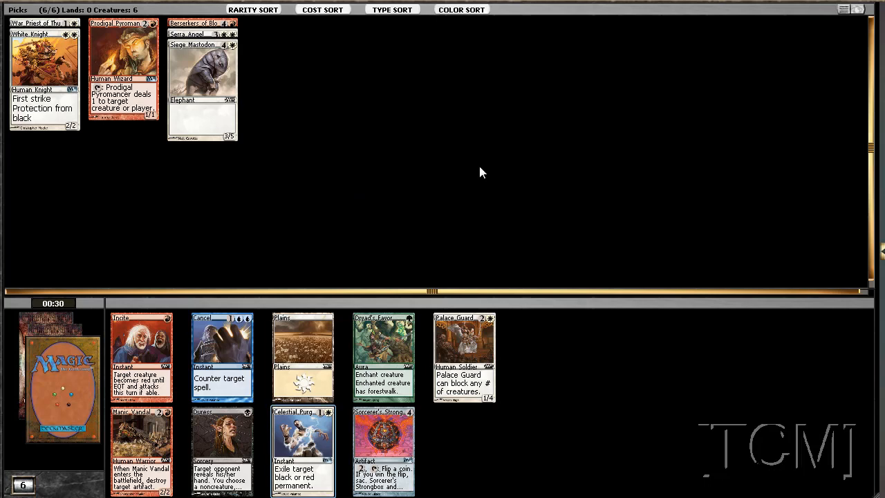
{"action": "mouse_move", "coordinate": [379, 326]}
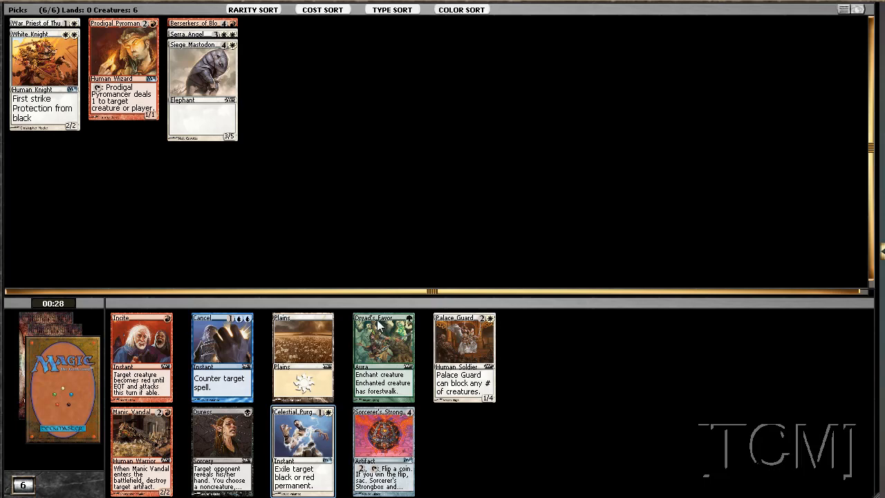
{"action": "mouse_move", "coordinate": [301, 450]}
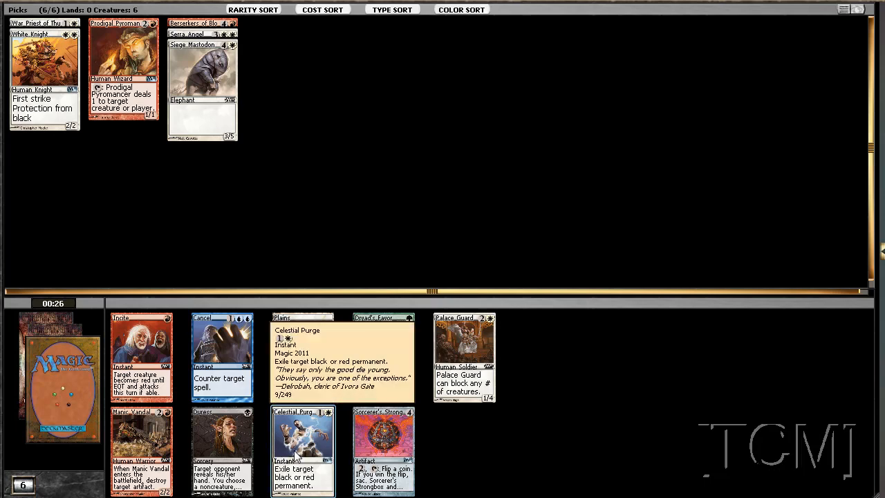
Draft Celestial Purge, bringing the pick pile to seven cards
{"action": "left_click", "coordinate": [301, 450]}
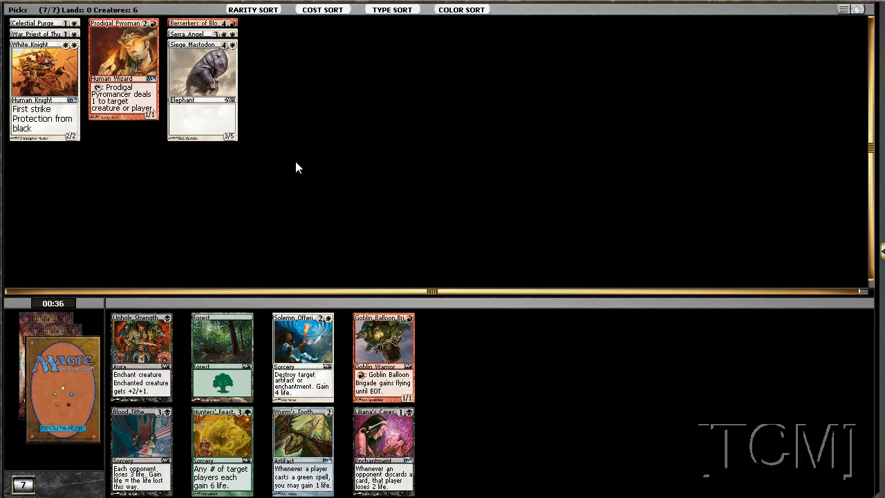
{"action": "mouse_move", "coordinate": [302, 357]}
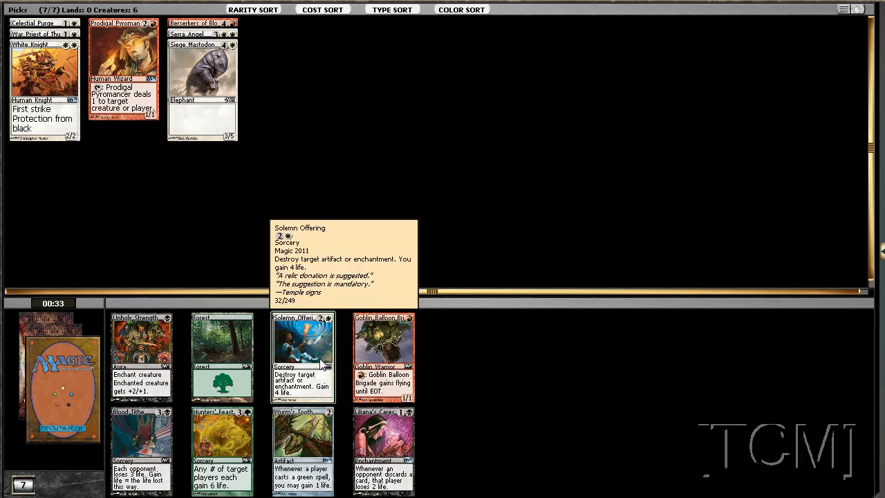
Draft Solemn Offering, Inspired Charge, Infantry Veteran, Arc Runner and Bloodcrazed Goblin from successive packs
{"action": "left_click", "coordinate": [301, 357]}
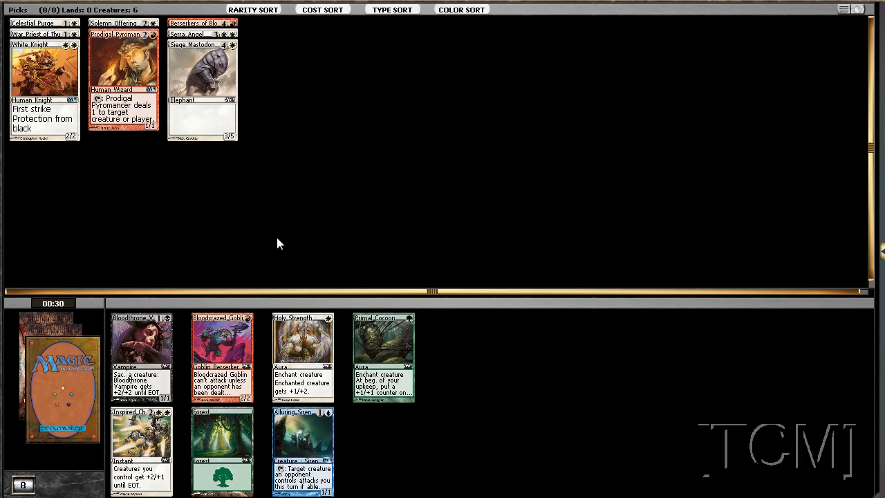
{"action": "mouse_move", "coordinate": [141, 450]}
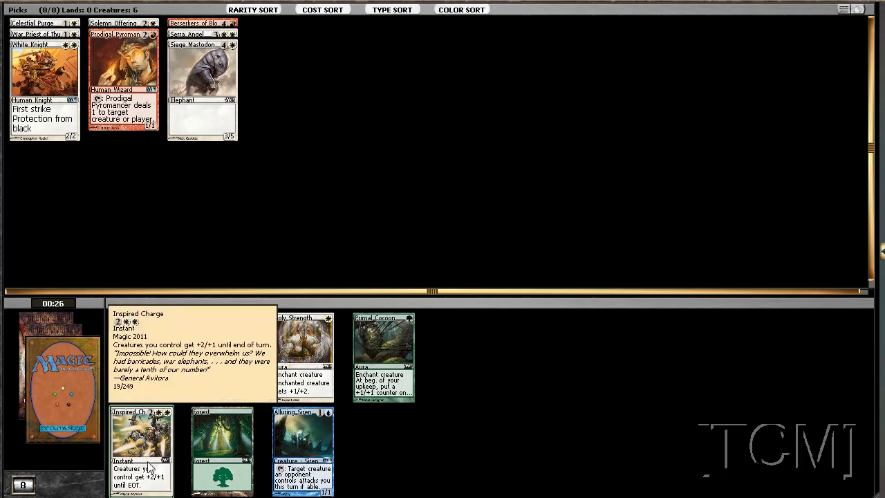
{"action": "left_click", "coordinate": [141, 443]}
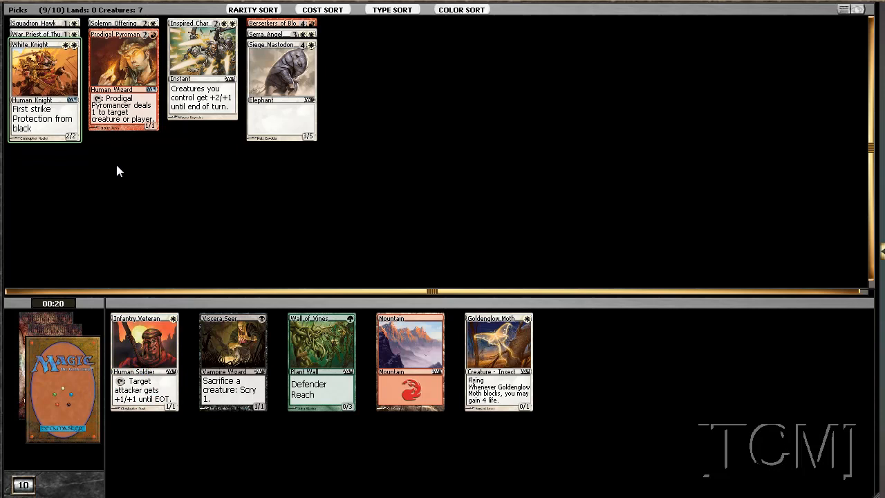
{"action": "mouse_move", "coordinate": [154, 373]}
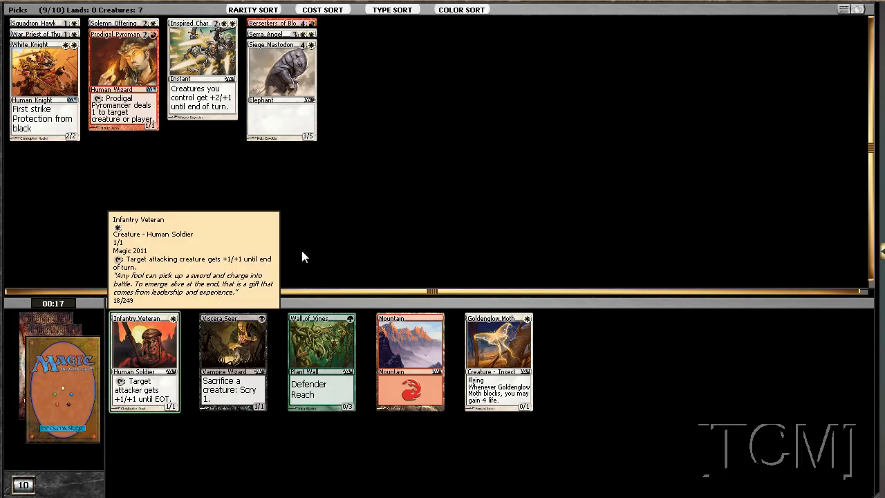
{"action": "left_click", "coordinate": [144, 360]}
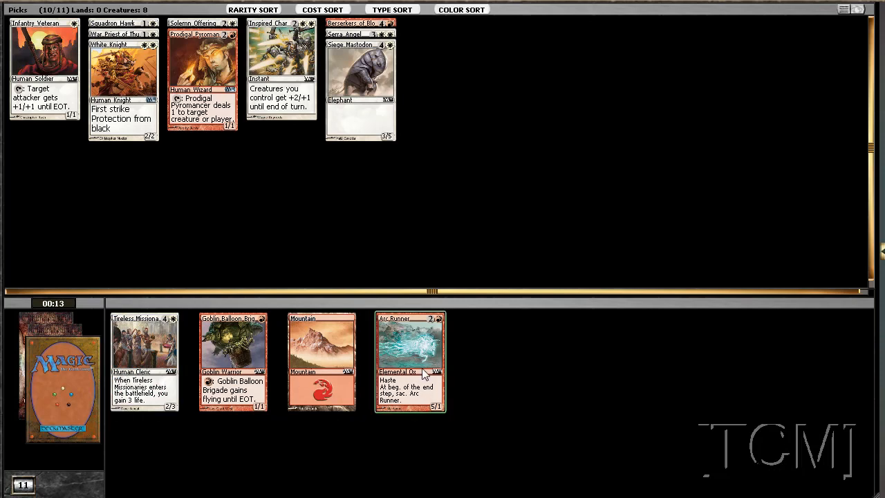
{"action": "left_click", "coordinate": [409, 359]}
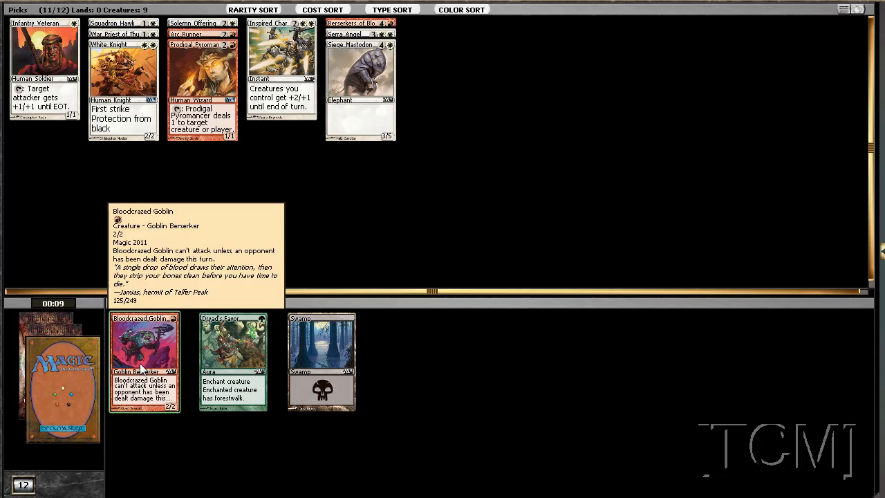
{"action": "left_click", "coordinate": [144, 362]}
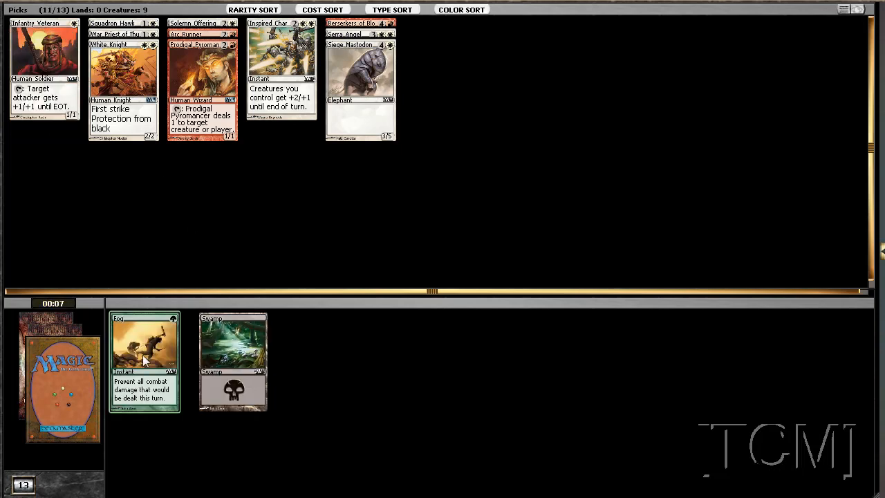
{"action": "mouse_move", "coordinate": [116, 183]}
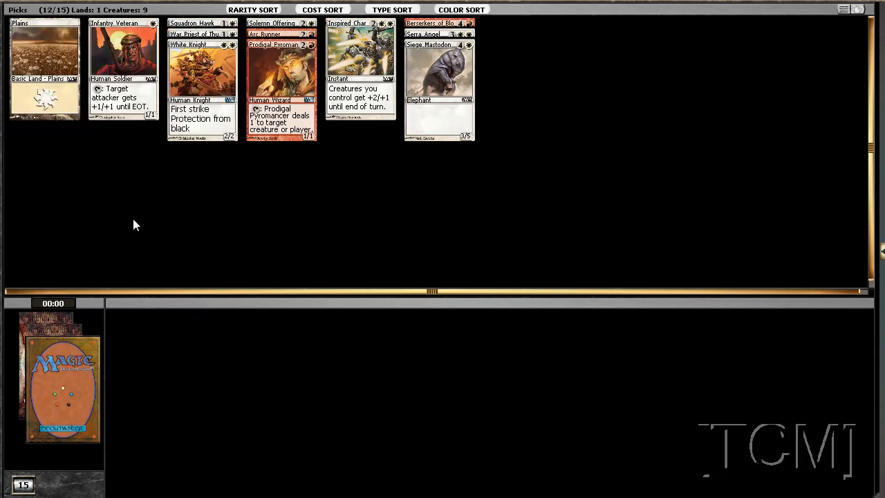
Hide the Plains from the pick pile via its context menu
{"action": "right_click", "coordinate": [44, 66]}
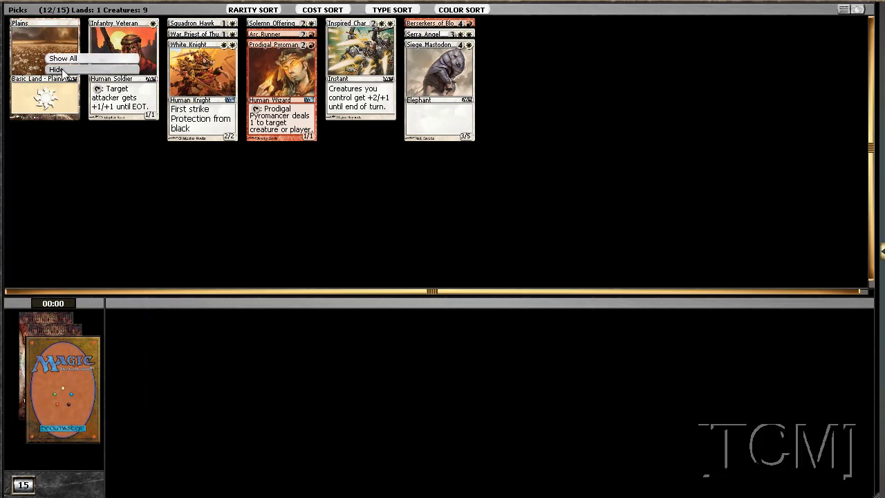
{"action": "left_click", "coordinate": [55, 69]}
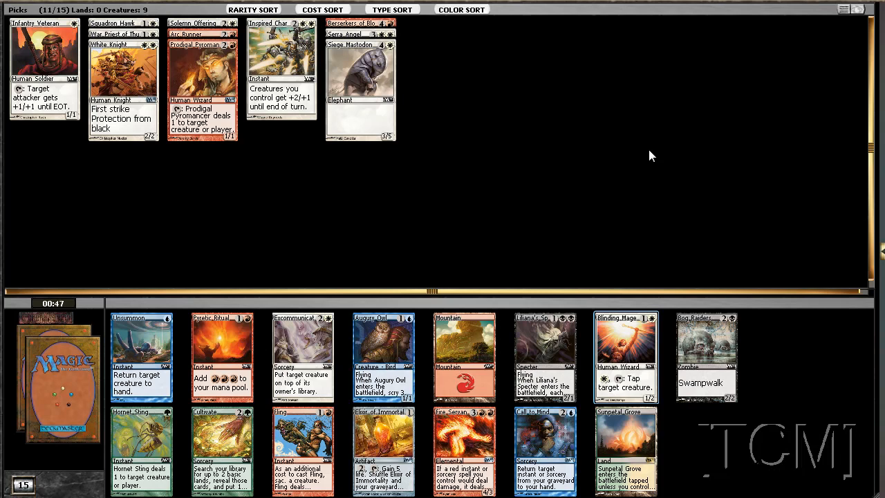
{"action": "mouse_move", "coordinate": [611, 337]}
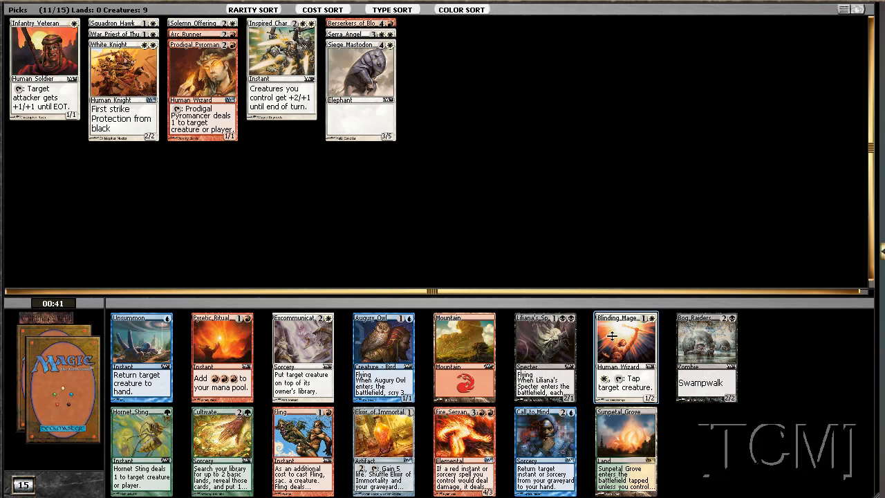
Draft Blinding Mage as the first pick of the second pack
{"action": "left_click", "coordinate": [625, 357]}
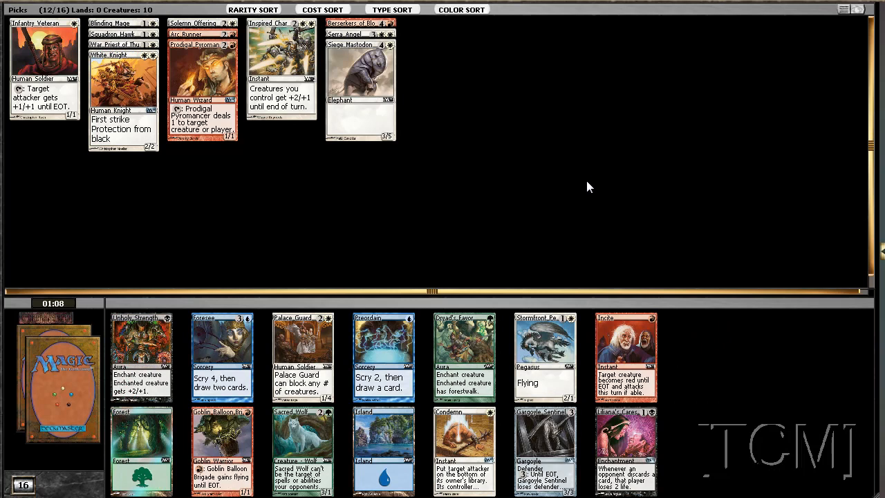
{"action": "mouse_move", "coordinate": [587, 190]}
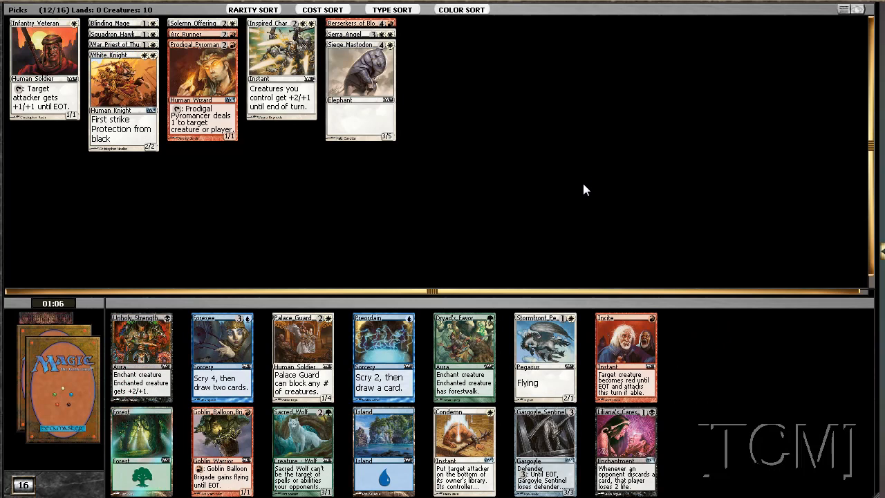
{"action": "mouse_move", "coordinate": [581, 202]}
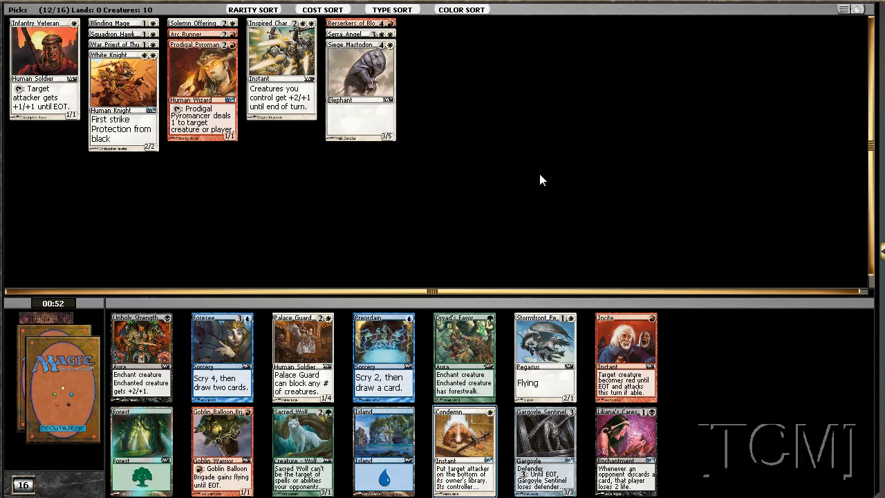
{"action": "mouse_move", "coordinate": [566, 238]}
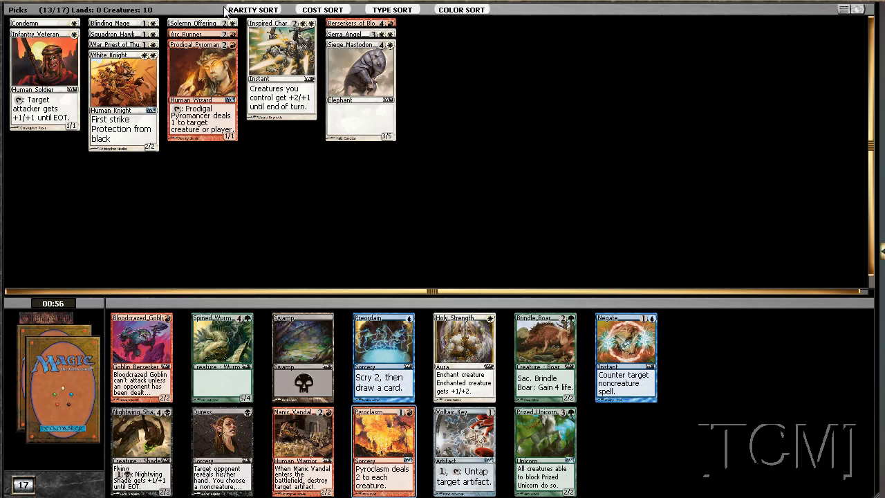
{"action": "mouse_move", "coordinate": [374, 252]}
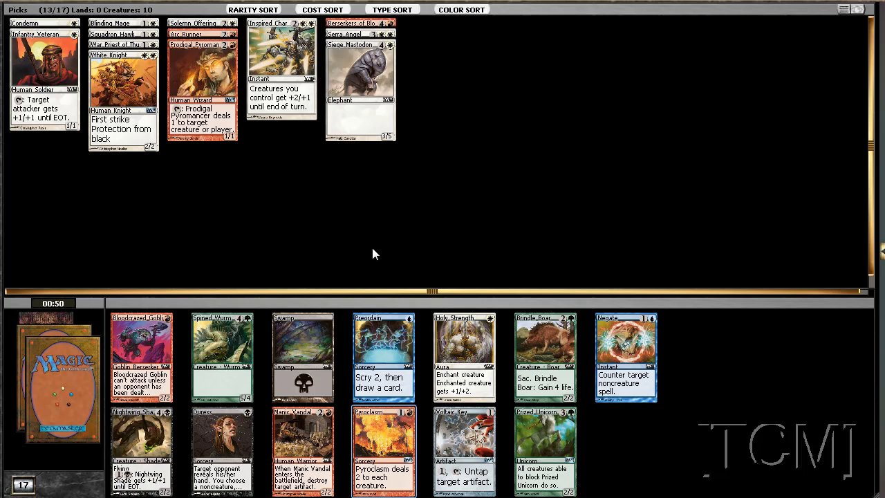
{"action": "mouse_move", "coordinate": [469, 183]}
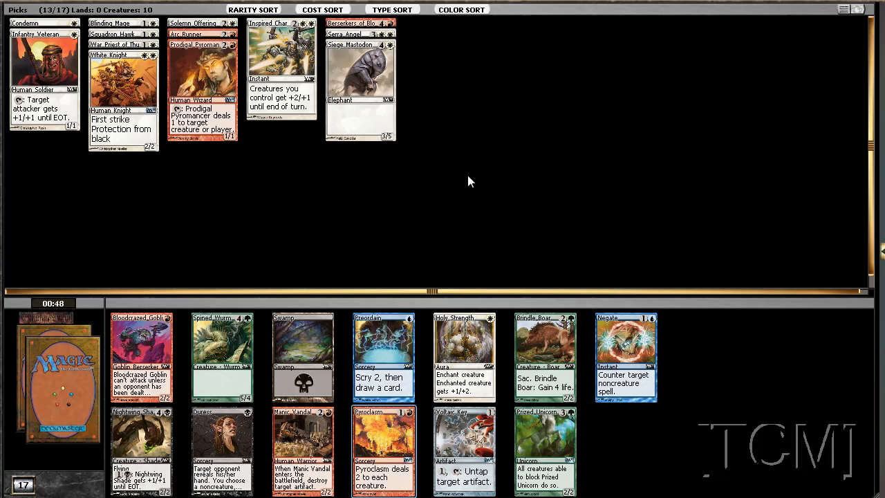
{"action": "mouse_move", "coordinate": [385, 450]}
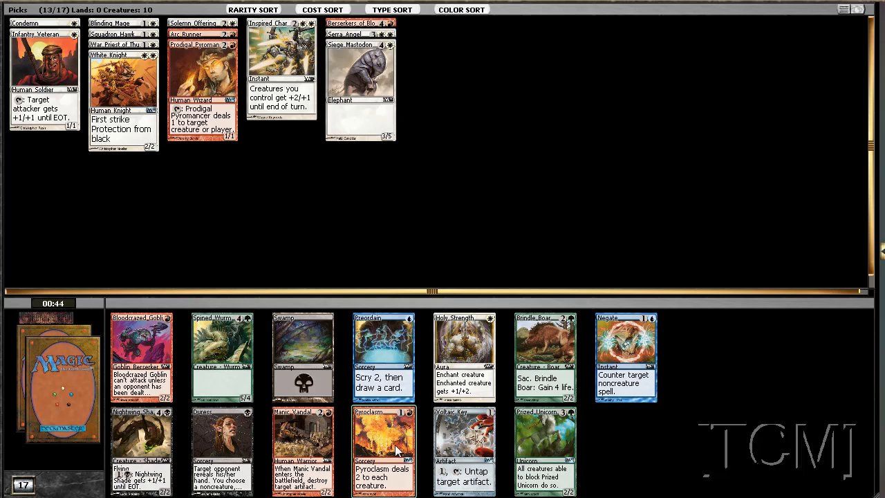
{"action": "mouse_move", "coordinate": [504, 174]}
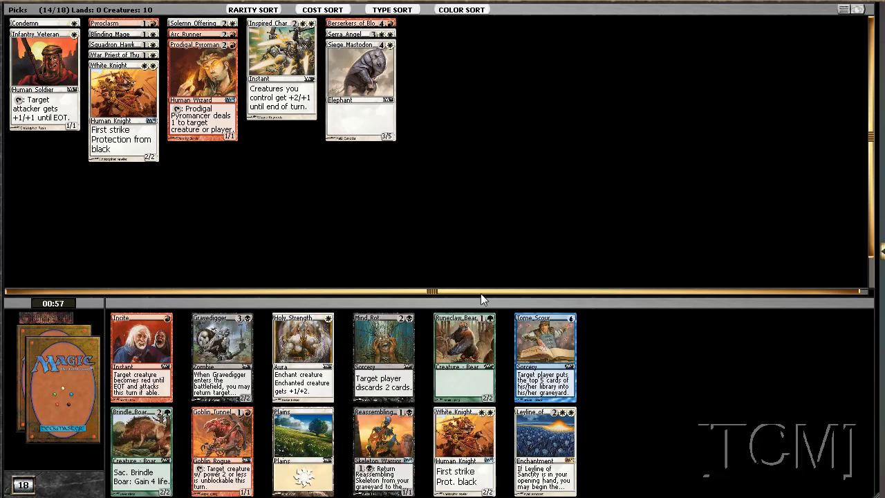
{"action": "mouse_move", "coordinate": [578, 179]}
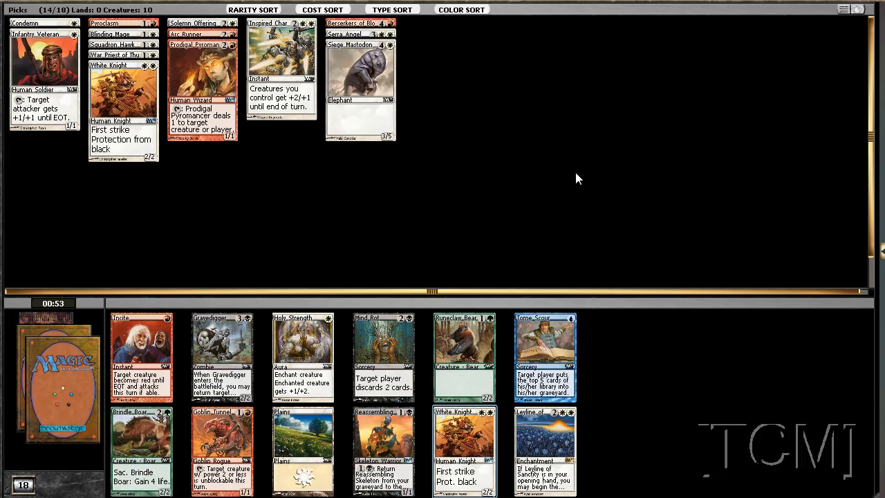
{"action": "mouse_move", "coordinate": [565, 467]}
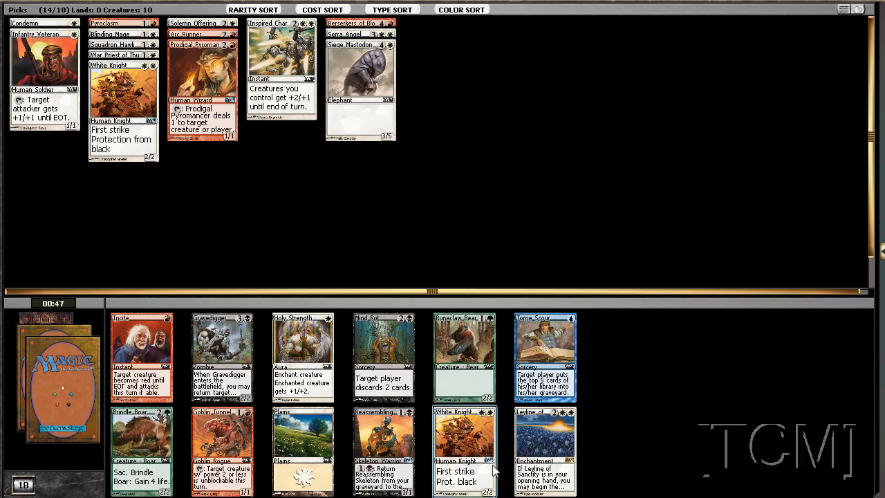
{"action": "mouse_move", "coordinate": [531, 242]}
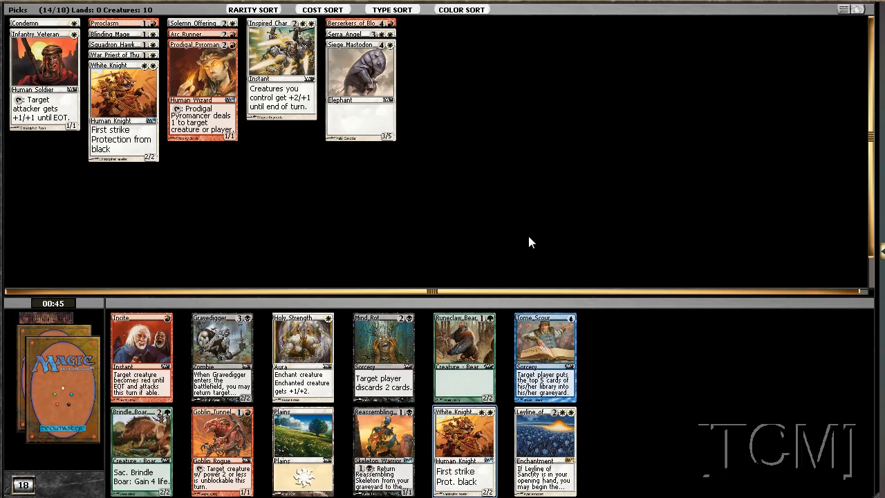
{"action": "mouse_move", "coordinate": [504, 213]}
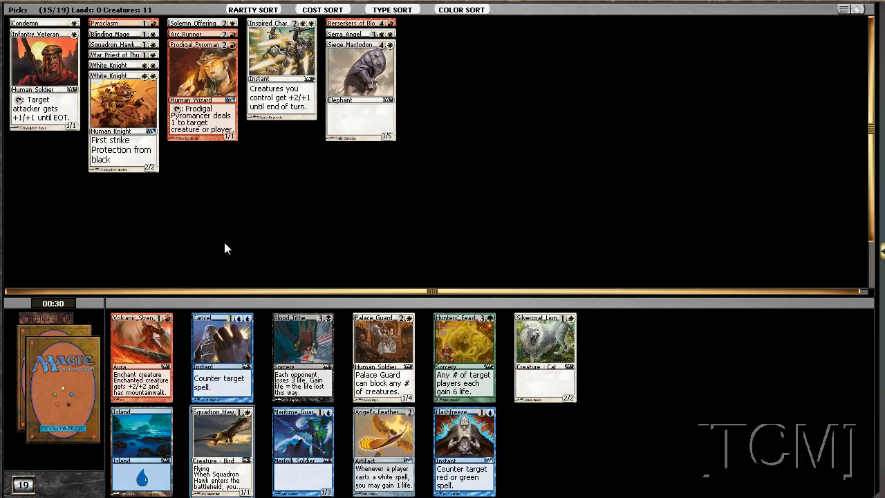
{"action": "mouse_move", "coordinate": [273, 445]}
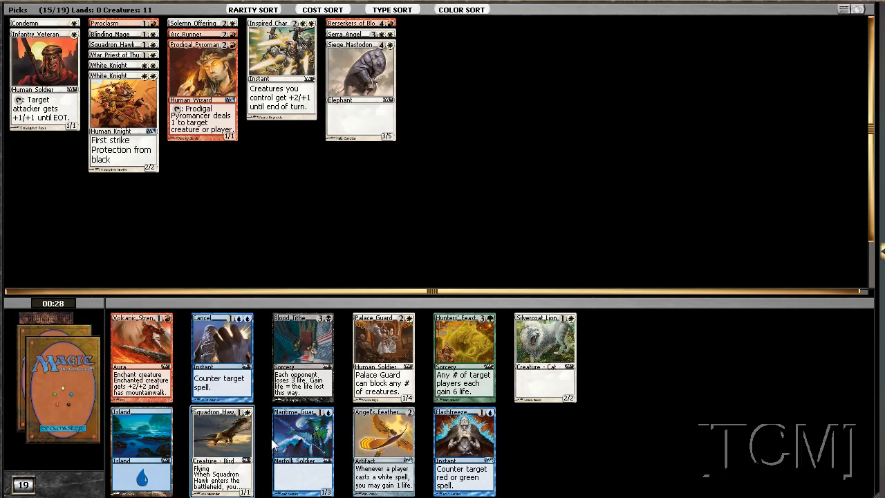
Draft a second Squadron Hawk into the pick pile
{"action": "left_click", "coordinate": [221, 449]}
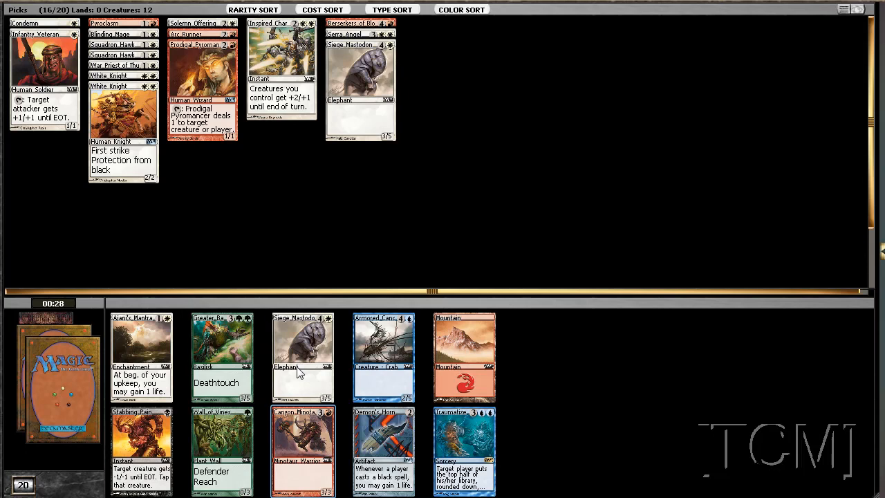
{"action": "mouse_move", "coordinate": [373, 207]}
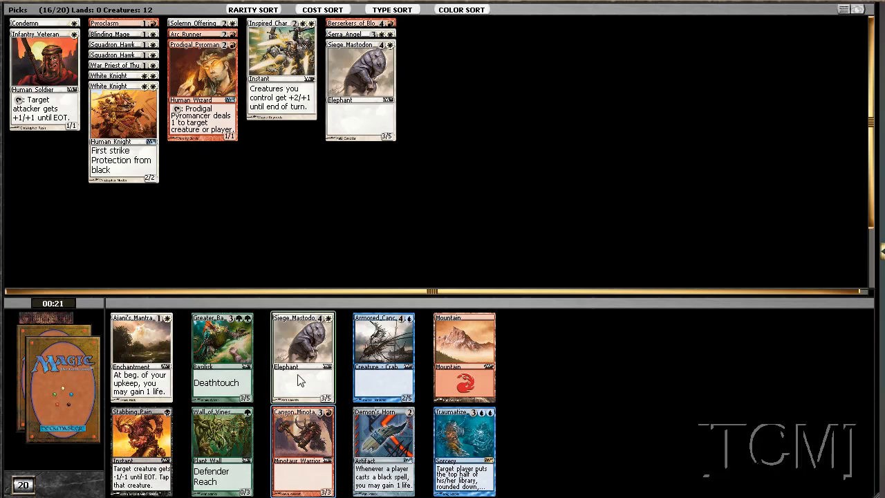
{"action": "mouse_move", "coordinate": [359, 236]}
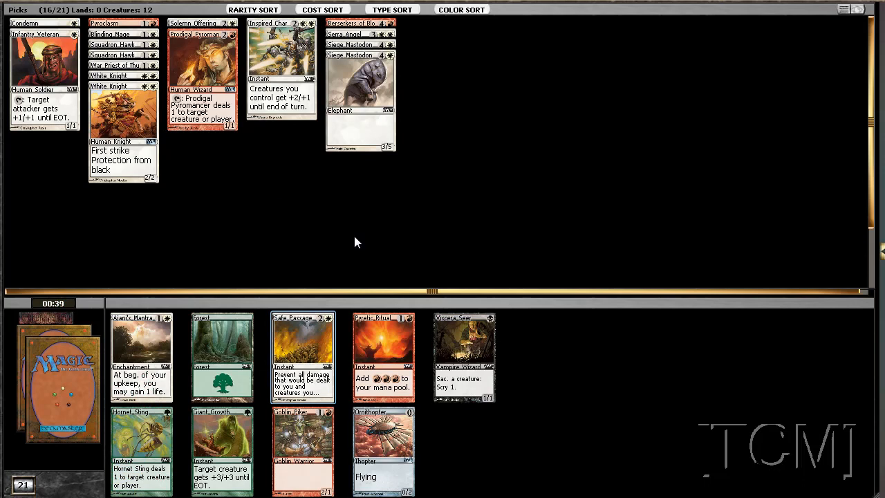
Draft Safe Passage from the booster into the pick pile
{"action": "left_click", "coordinate": [301, 357]}
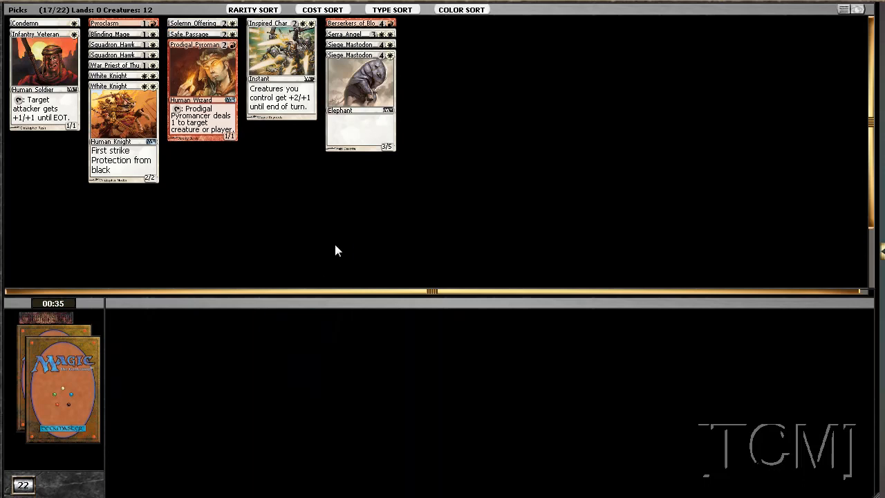
{"action": "mouse_move", "coordinate": [334, 211]}
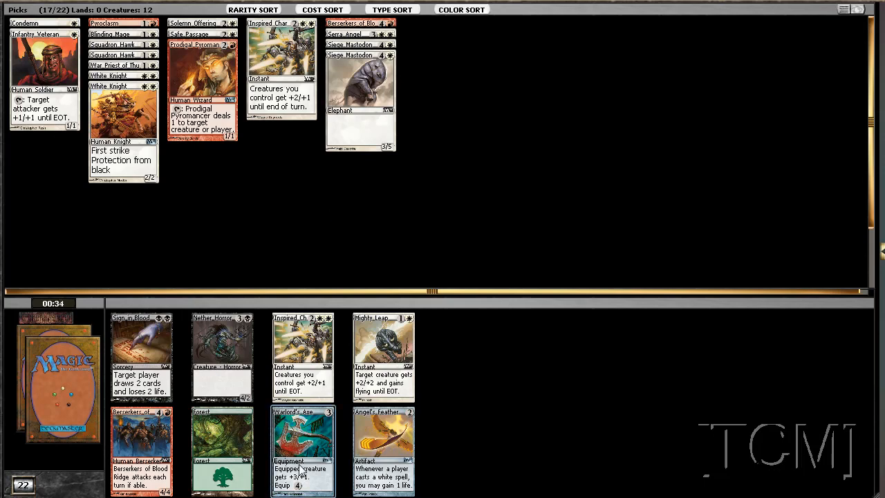
{"action": "mouse_move", "coordinate": [272, 234]}
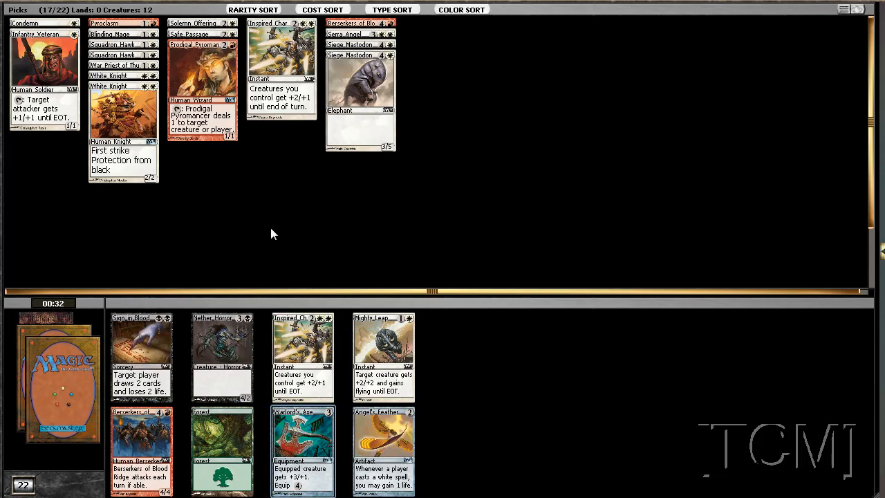
{"action": "mouse_move", "coordinate": [313, 298]}
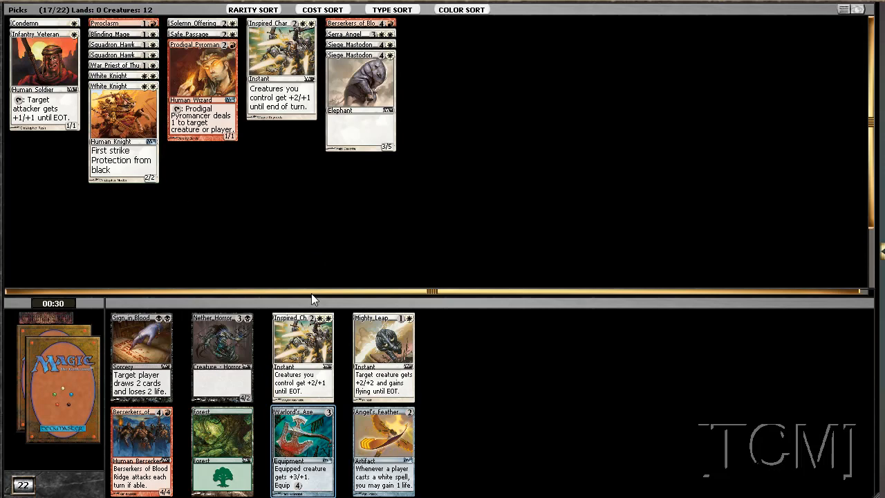
{"action": "mouse_move", "coordinate": [401, 214]}
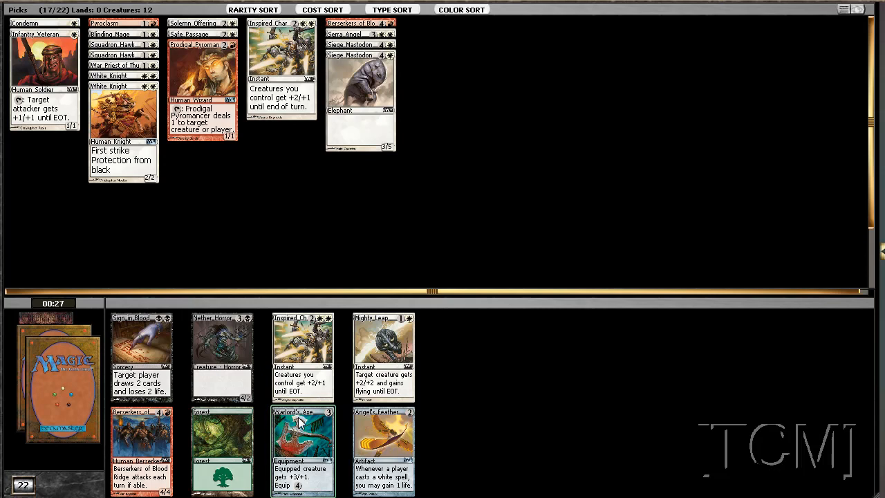
Draft Warlord's Axe and Sunpetal Grove, then hide Sunpetal Grove from the picks
{"action": "left_click", "coordinate": [302, 451]}
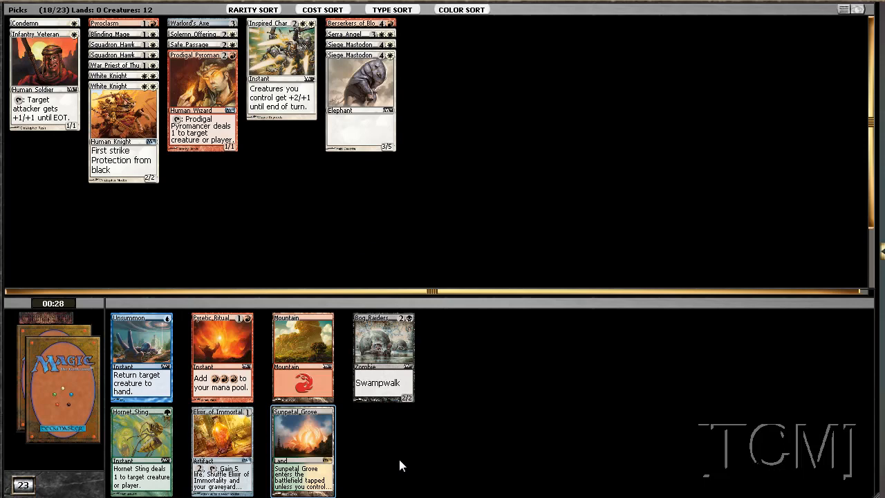
{"action": "mouse_move", "coordinate": [307, 432]}
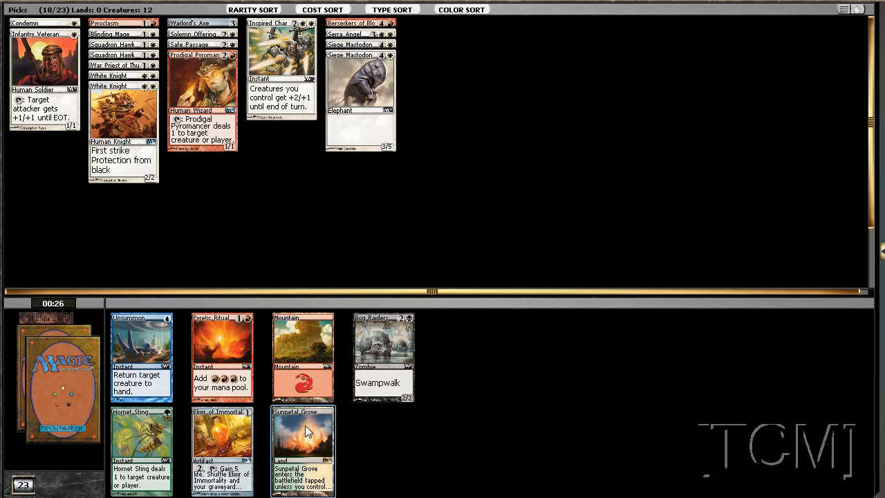
{"action": "mouse_move", "coordinate": [381, 484]}
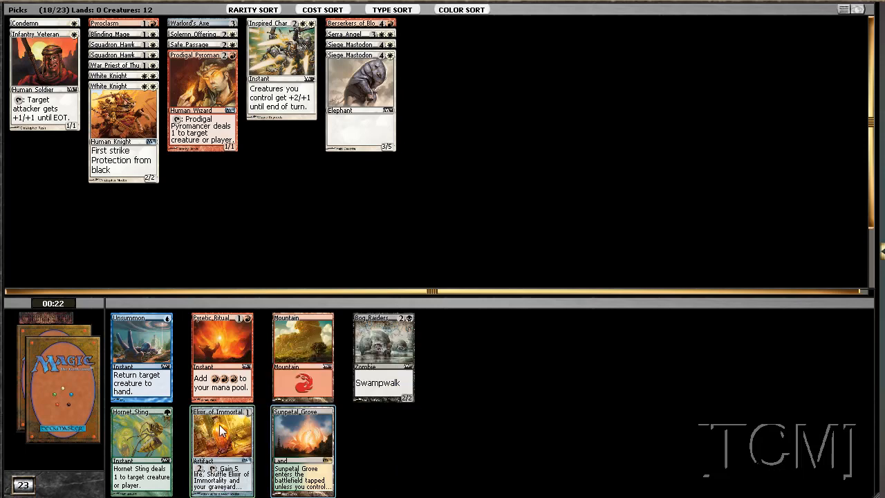
{"action": "mouse_move", "coordinate": [339, 481]}
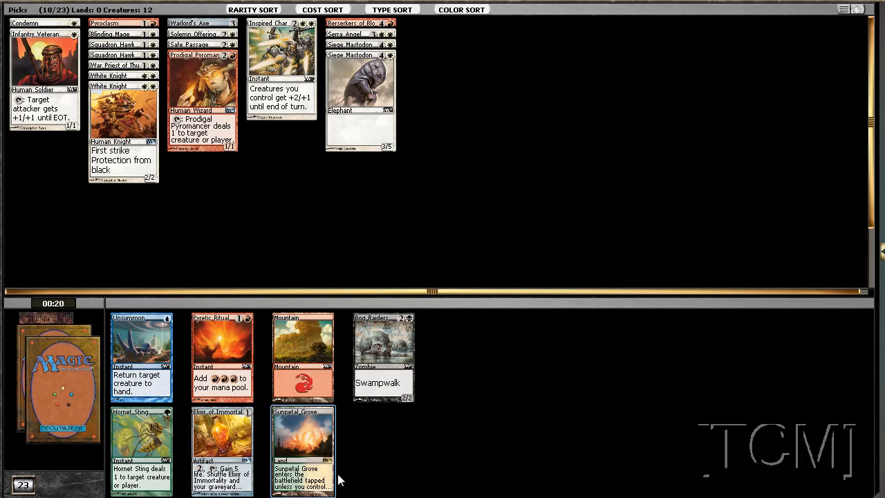
{"action": "left_click", "coordinate": [302, 450]}
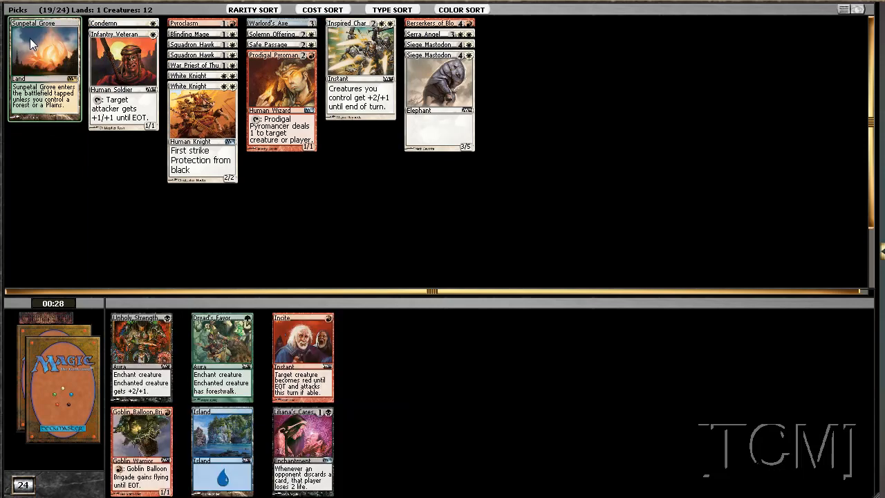
{"action": "right_click", "coordinate": [35, 43]}
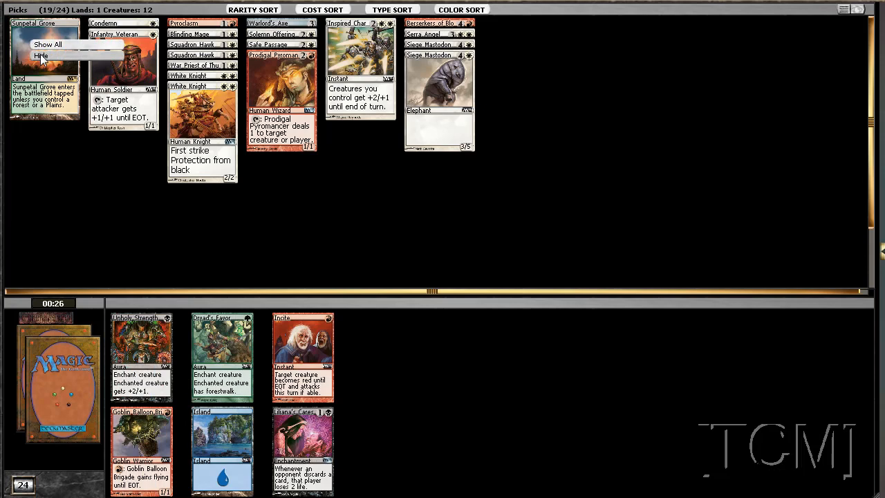
{"action": "left_click", "coordinate": [42, 56]}
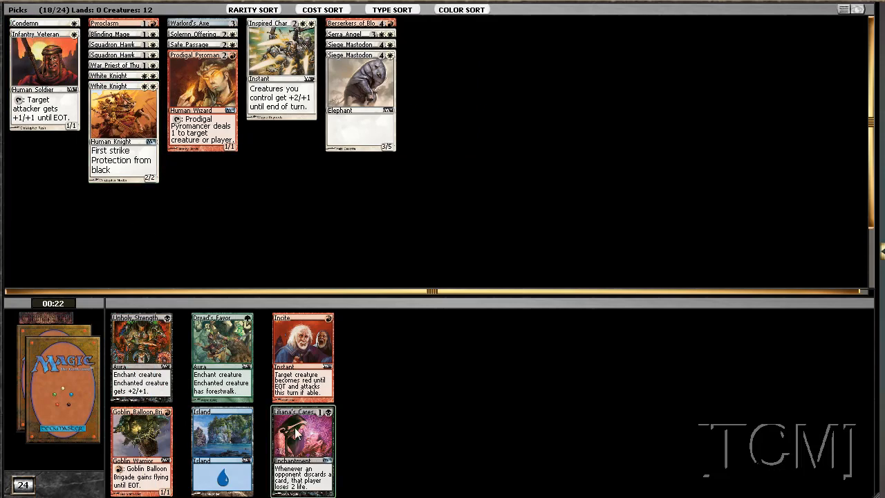
{"action": "mouse_move", "coordinate": [154, 334]}
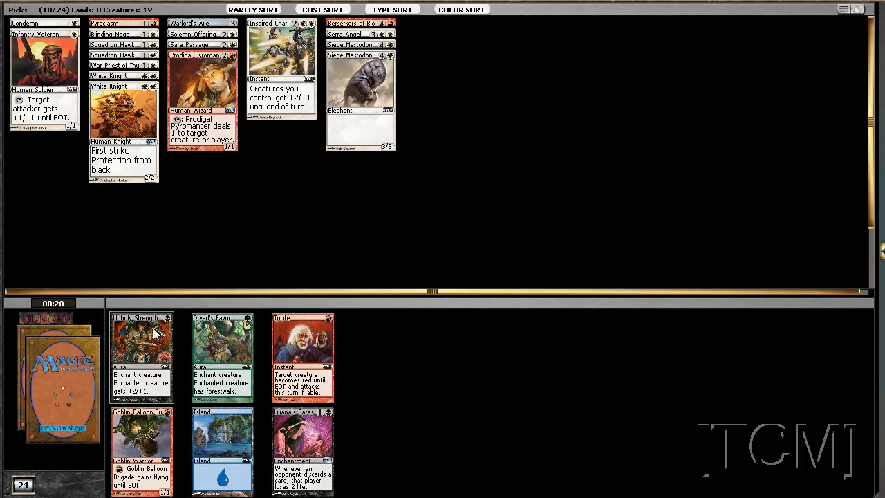